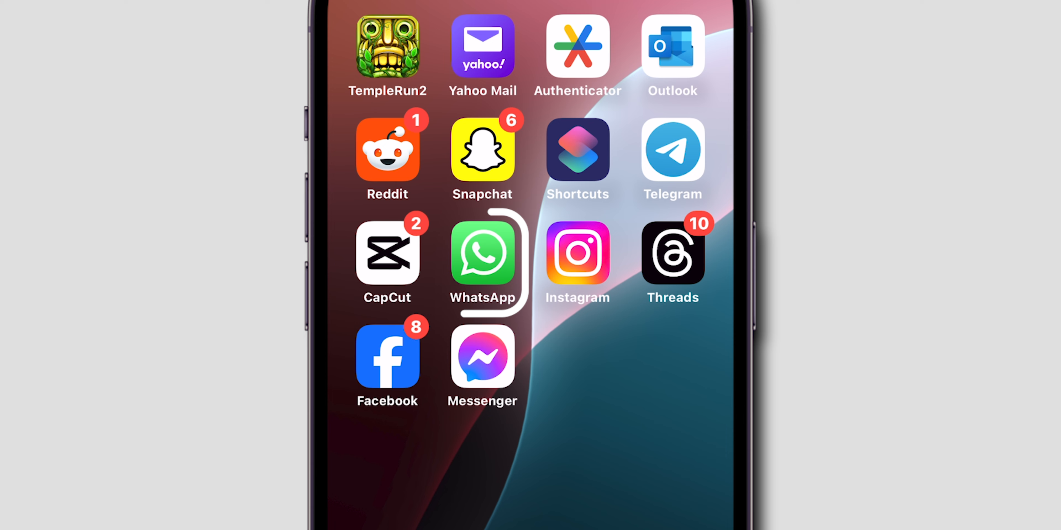
- Launch WhatsApp and land in the contact's chat
left_click(482, 254)
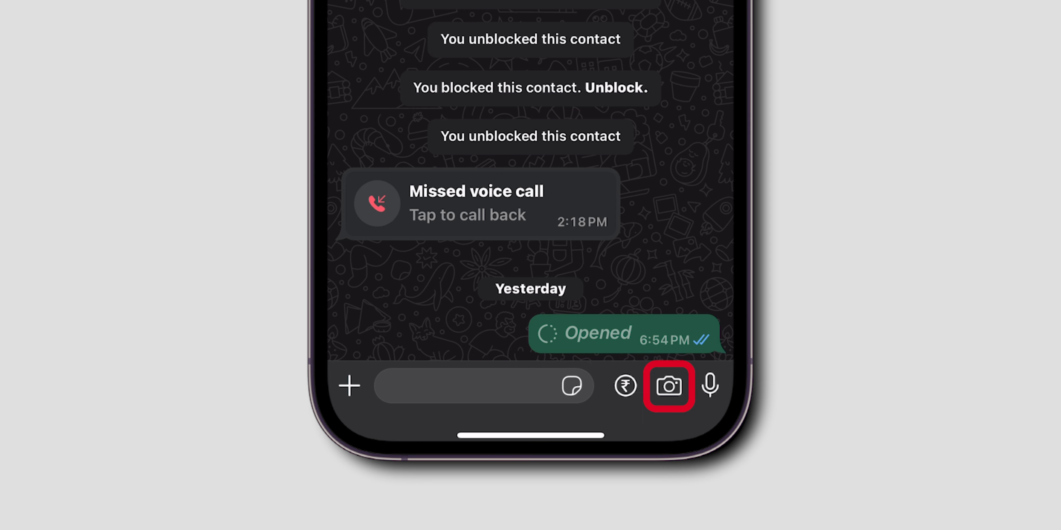
- Send a gallery photo to the chat as a view-once message
left_click(667, 387)
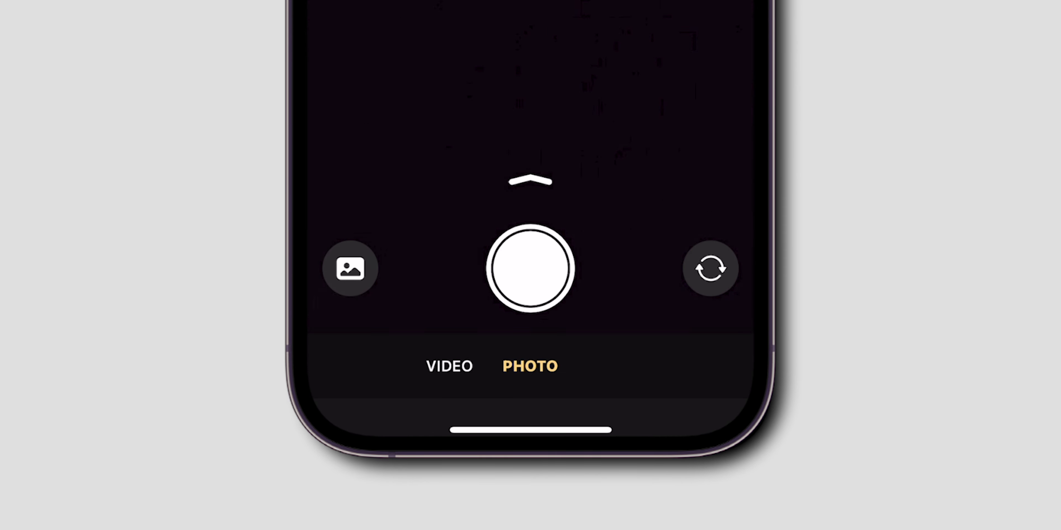
left_click(350, 268)
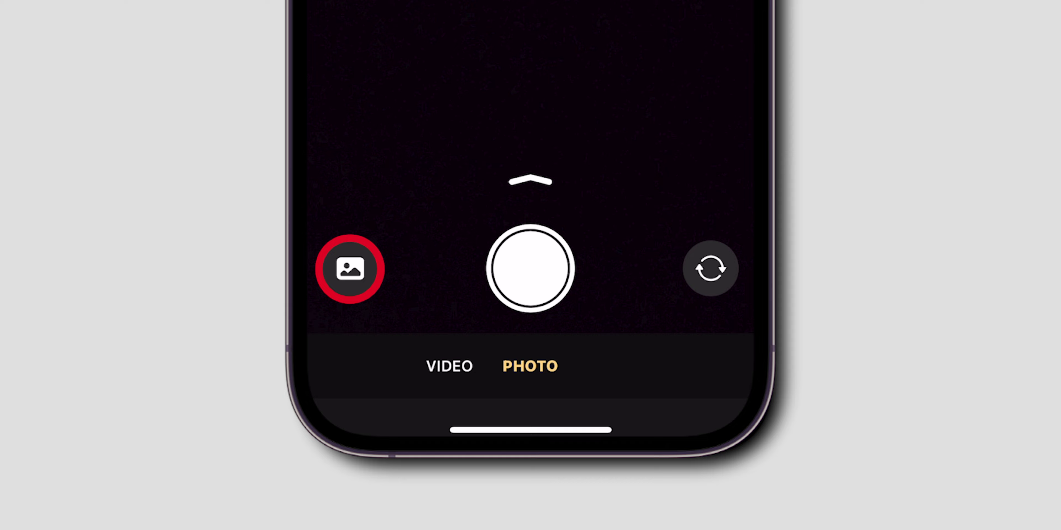
left_click(350, 269)
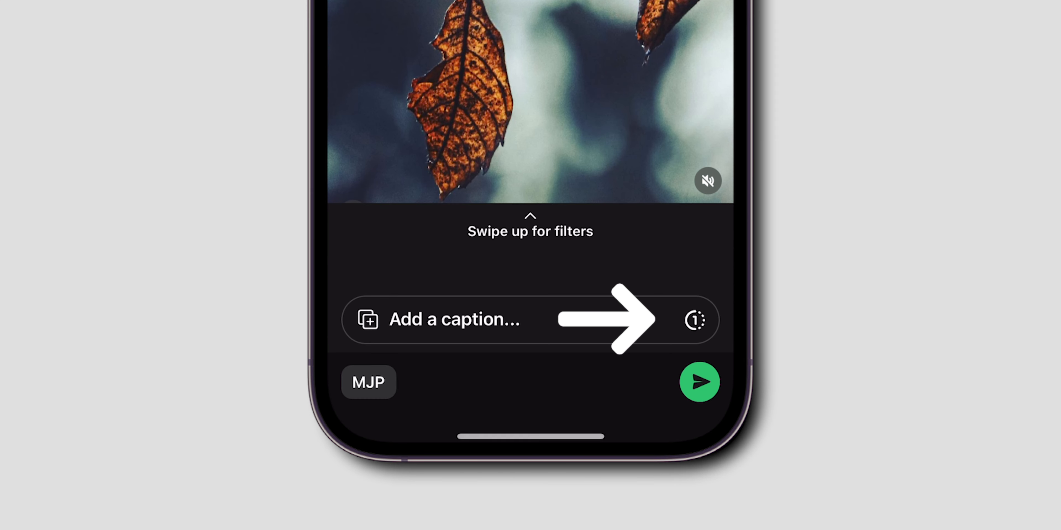
left_click(695, 320)
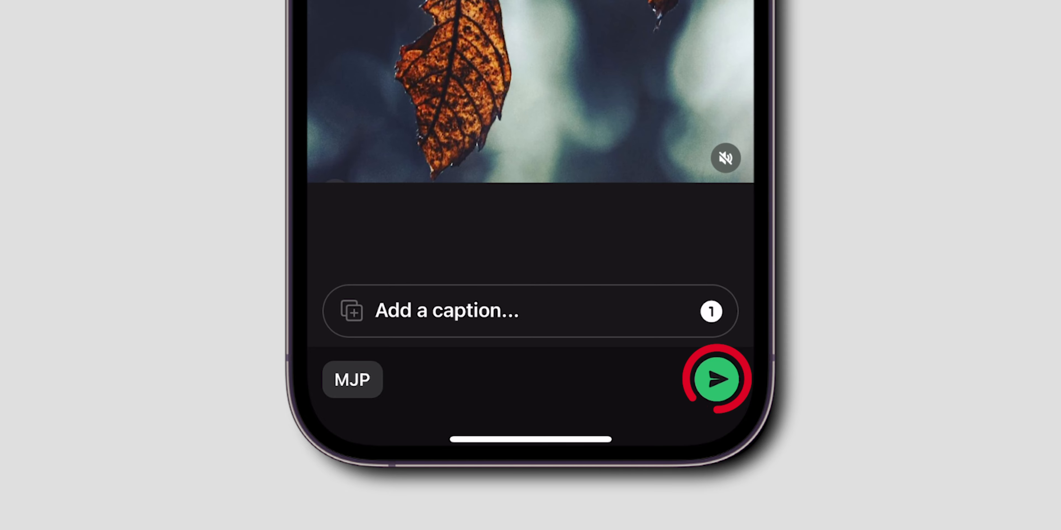
left_click(717, 379)
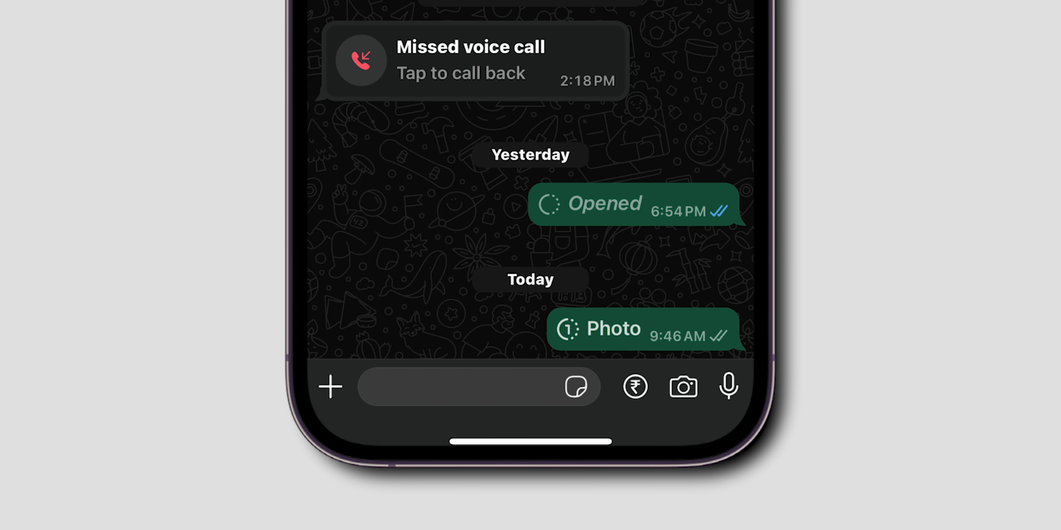